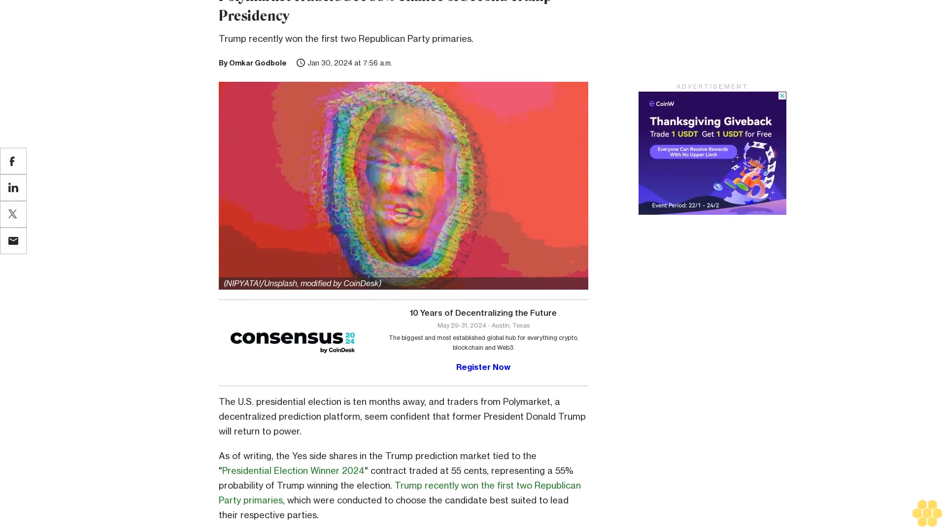
pyautogui.scroll(-3)
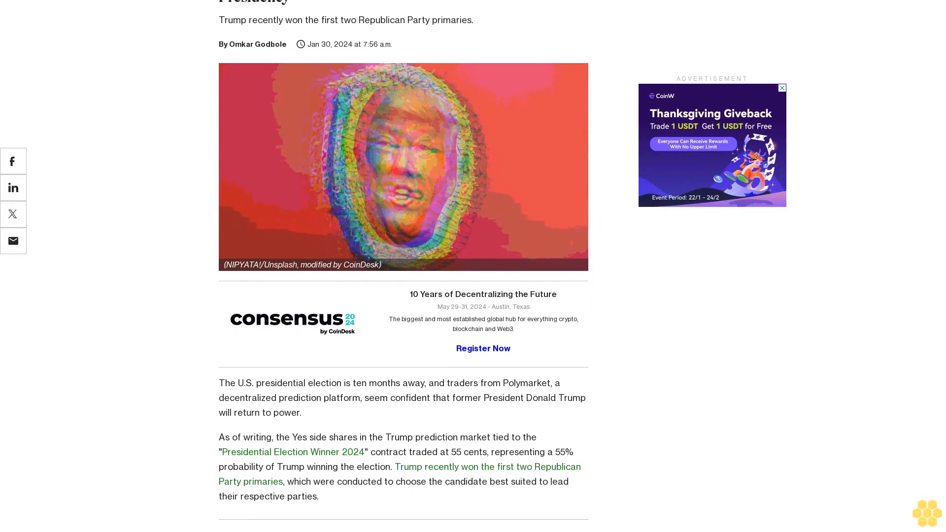
pyautogui.scroll(-3)
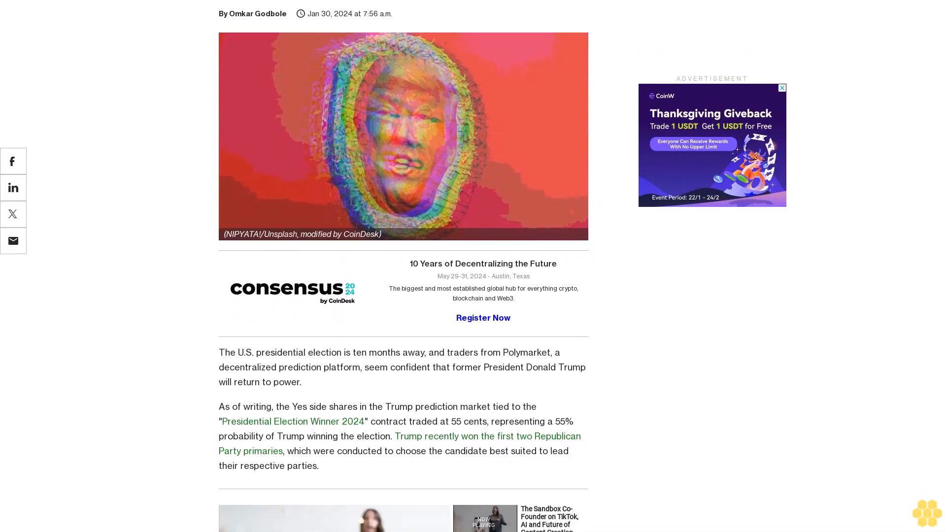
pyautogui.scroll(-3)
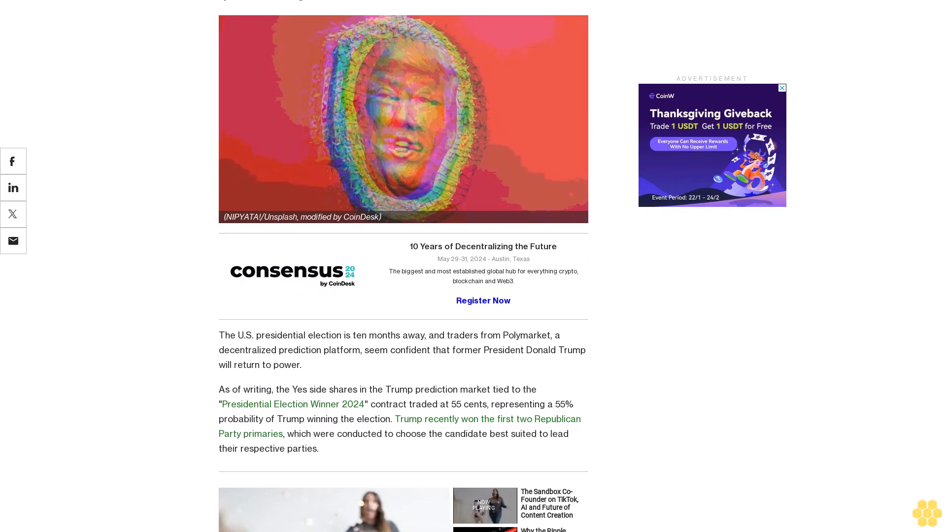
pyautogui.scroll(-3)
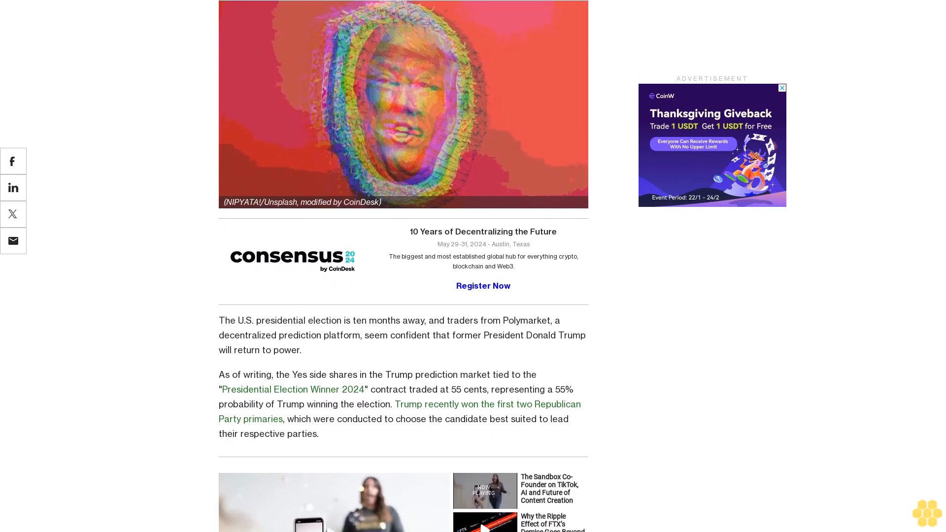
pyautogui.scroll(-3)
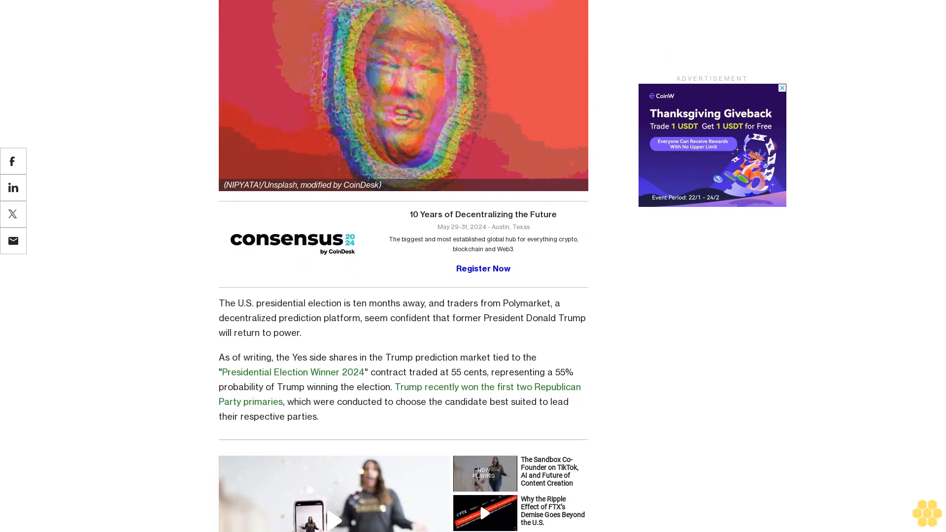
pyautogui.scroll(-3)
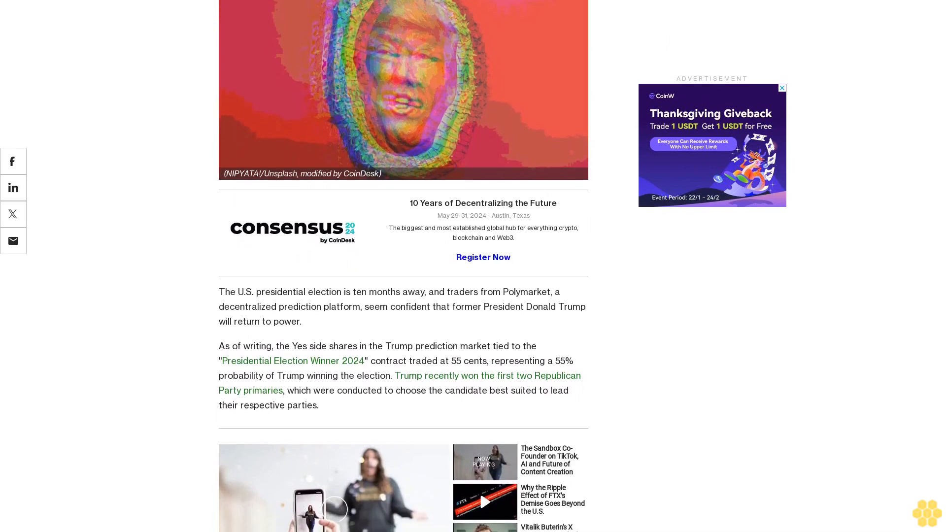
pyautogui.scroll(-3)
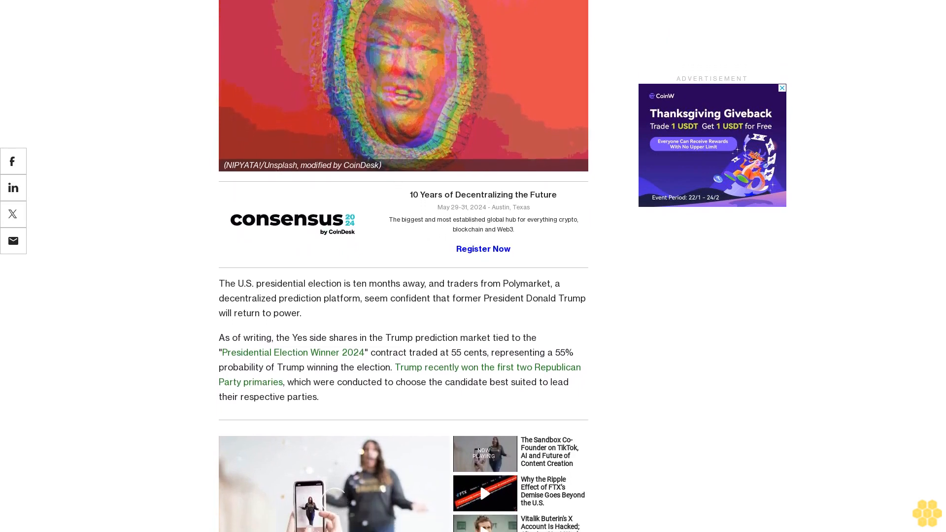
pyautogui.scroll(-3)
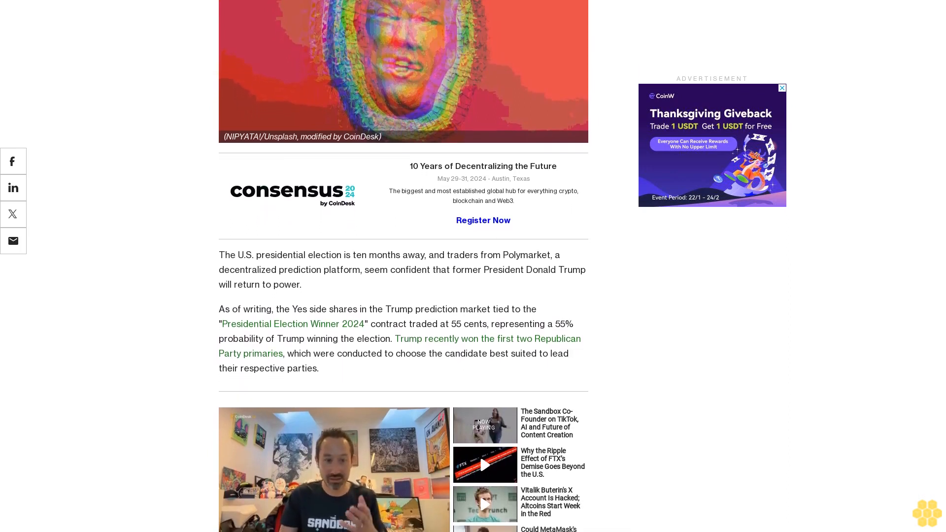
pyautogui.scroll(-3)
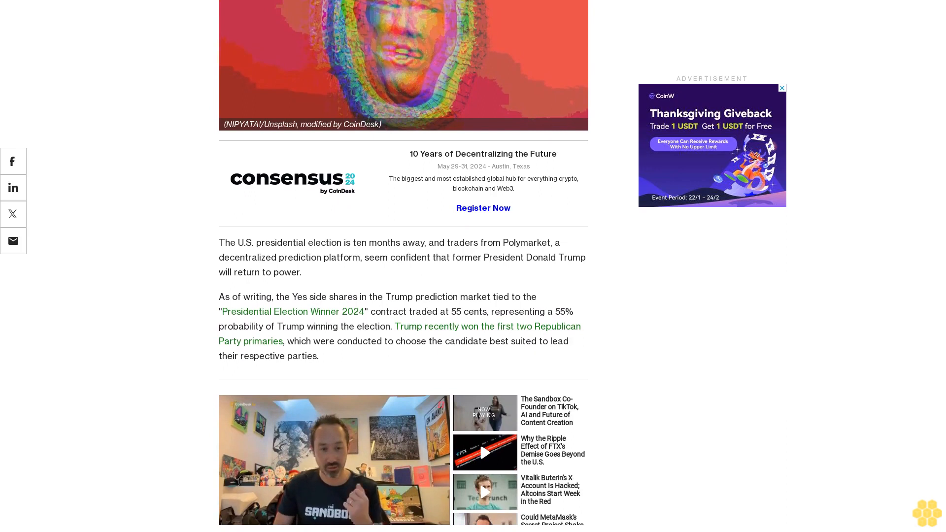
pyautogui.scroll(-3)
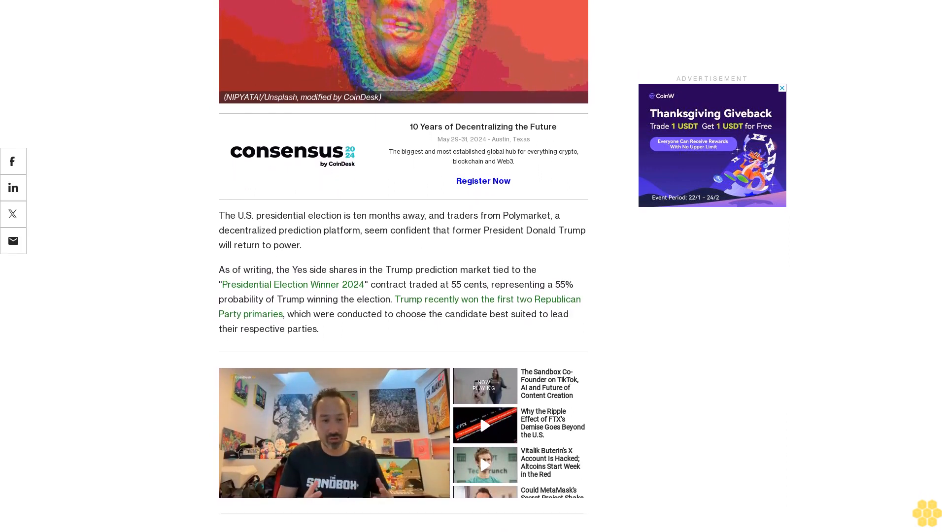
pyautogui.scroll(-3)
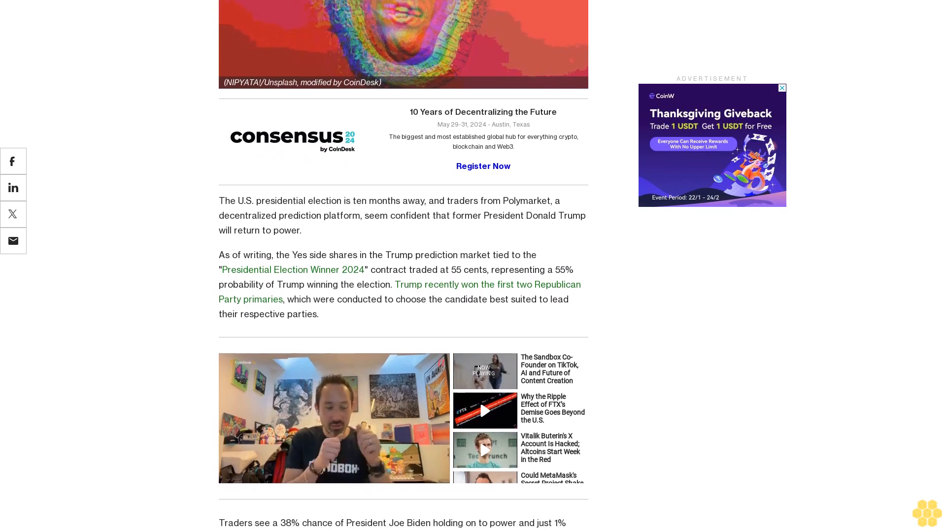
pyautogui.scroll(-3)
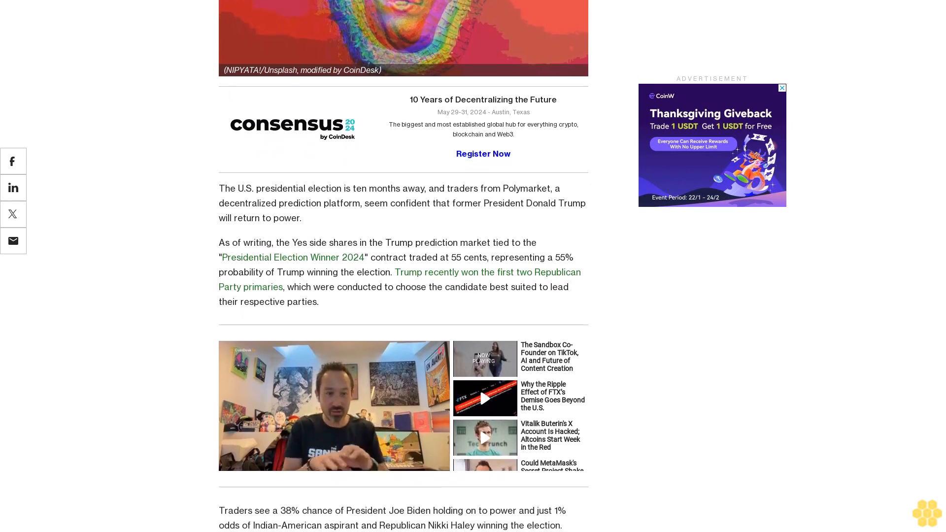
pyautogui.scroll(-3)
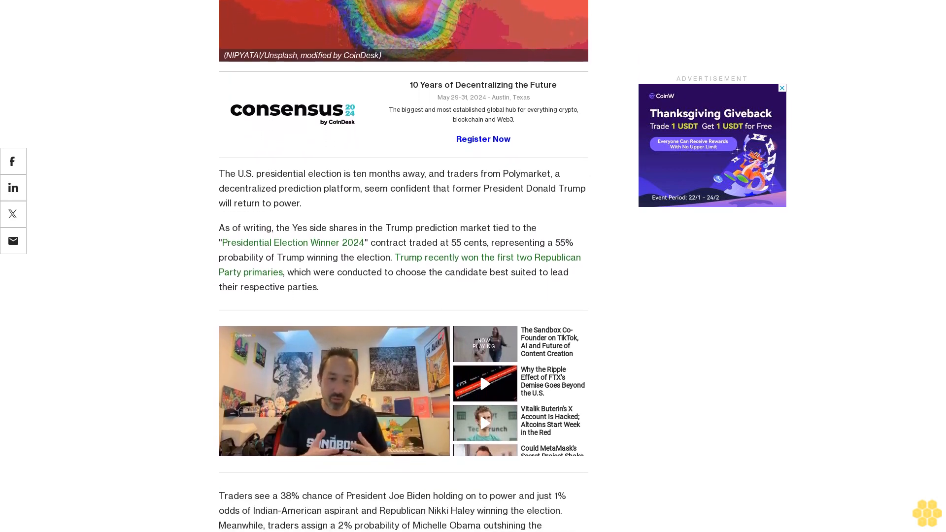
pyautogui.scroll(-3)
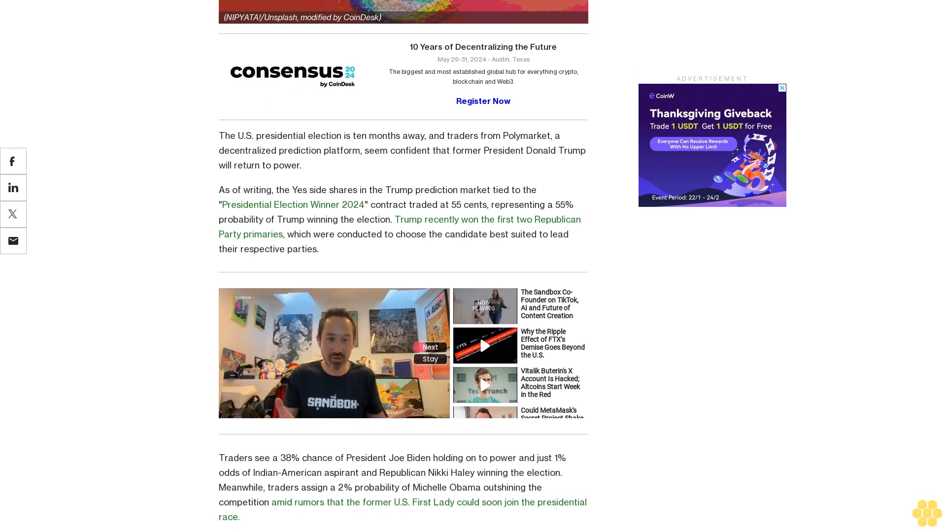
pyautogui.scroll(-3)
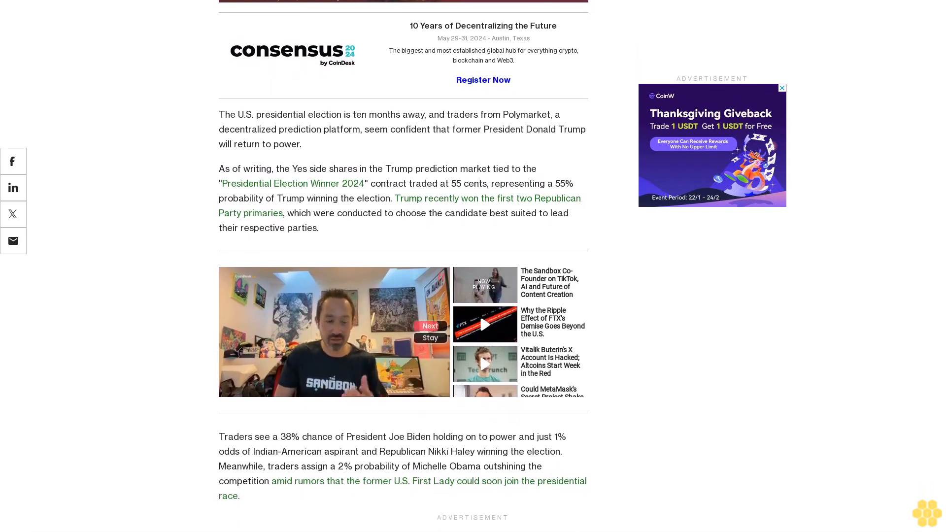
pyautogui.scroll(-3)
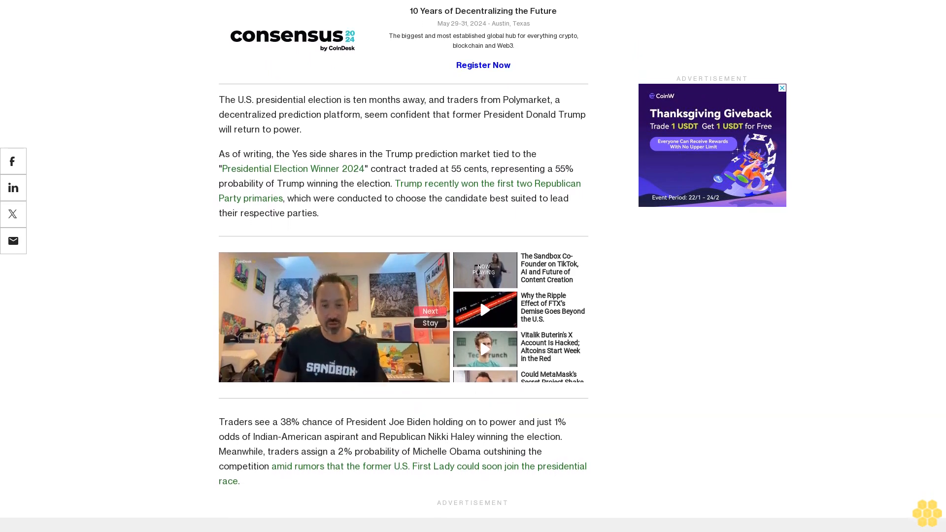
pyautogui.scroll(-3)
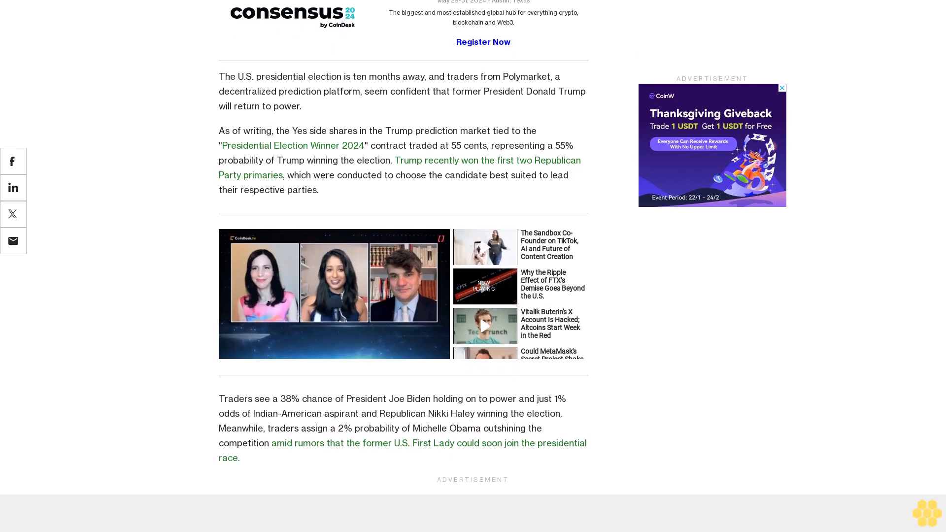
pyautogui.scroll(-3)
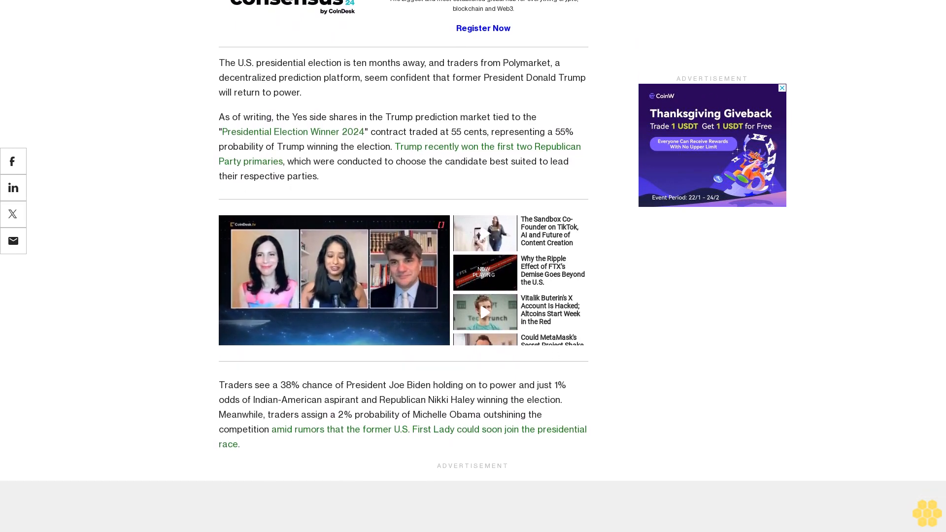
pyautogui.scroll(-3)
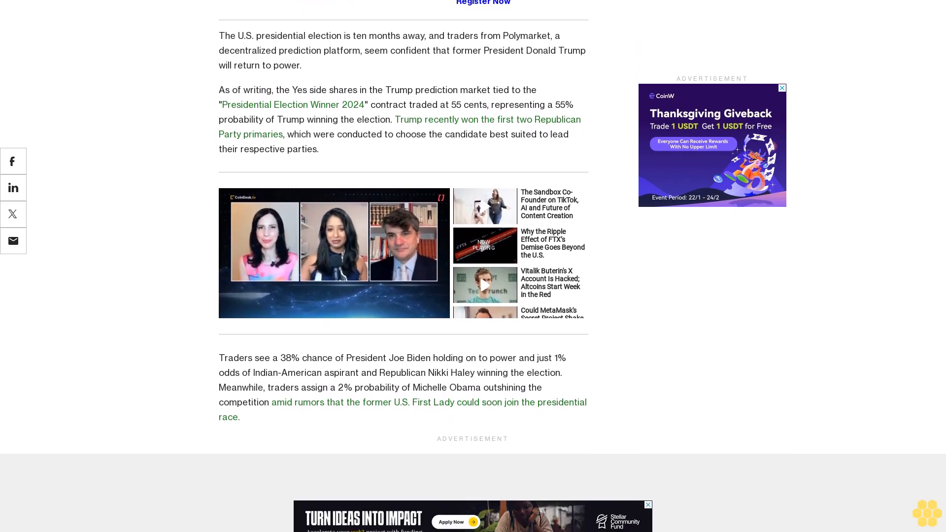
pyautogui.scroll(-3)
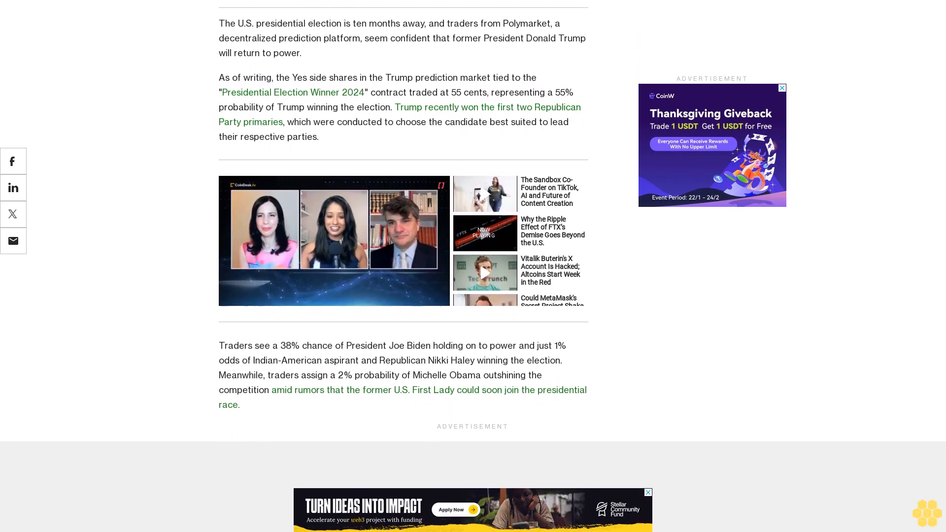
pyautogui.scroll(-3)
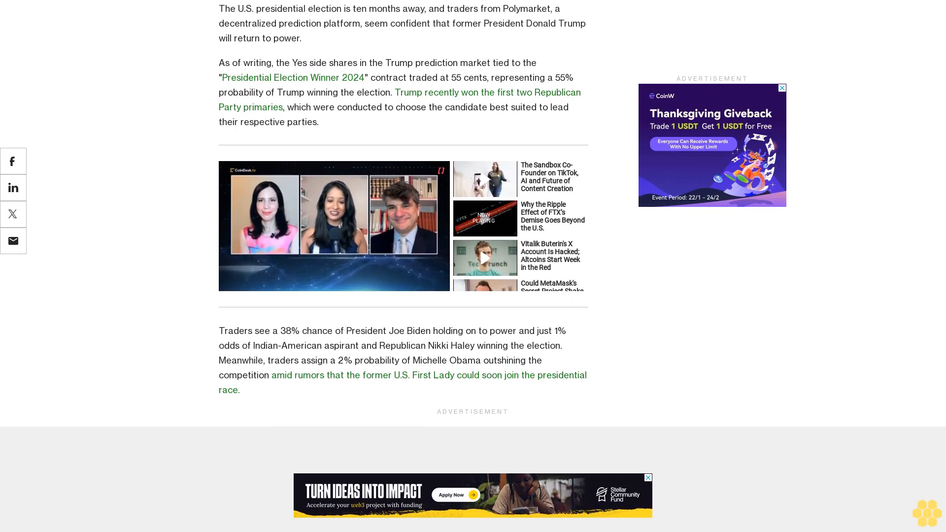
pyautogui.scroll(-3)
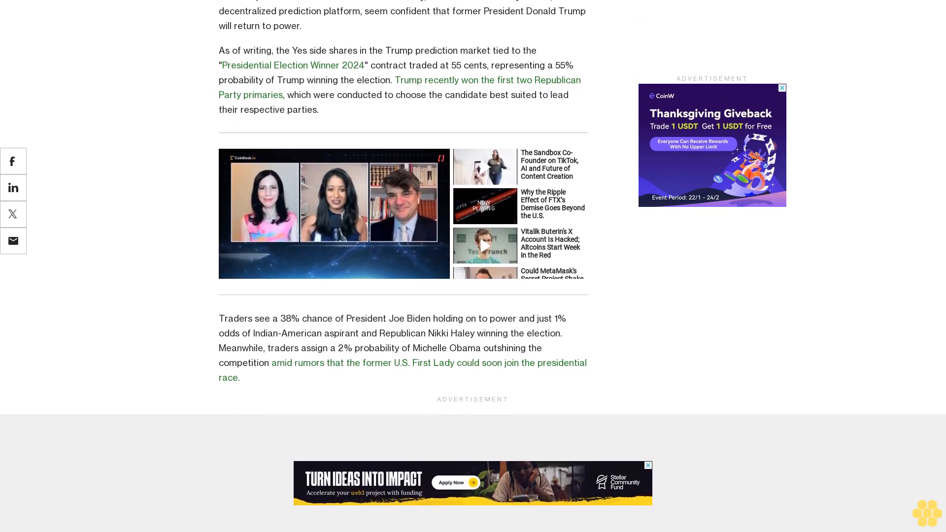
pyautogui.scroll(-3)
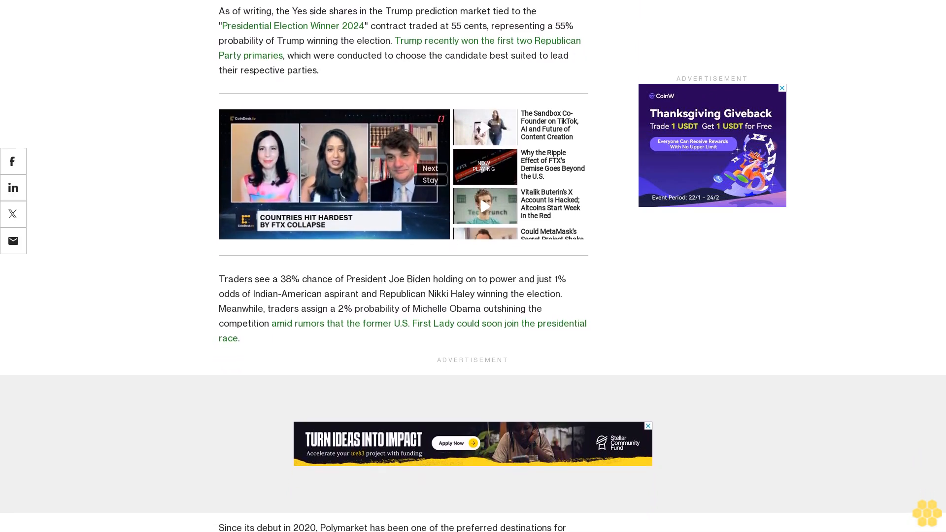
pyautogui.scroll(-3)
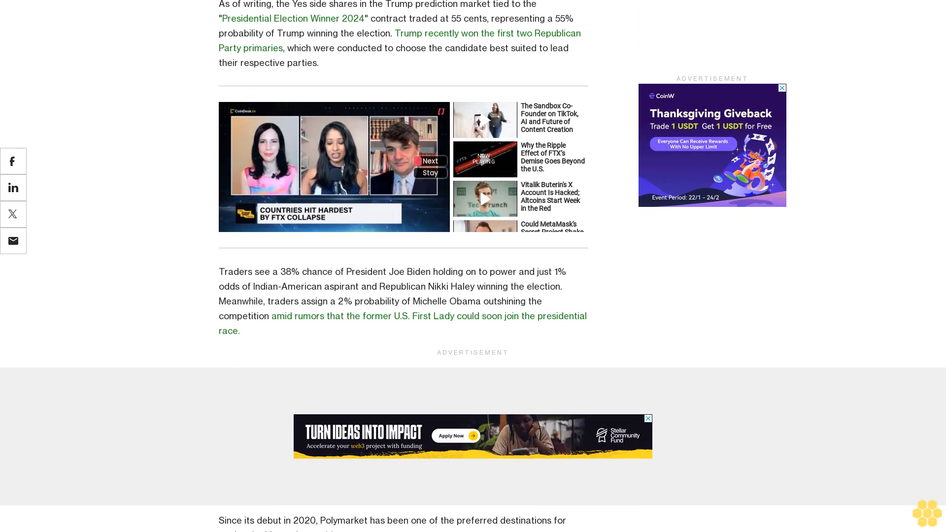
pyautogui.scroll(-3)
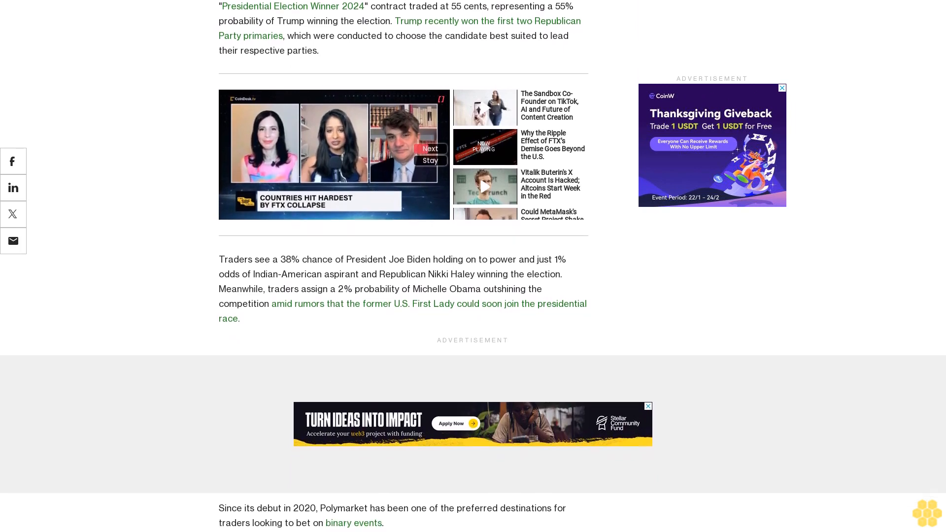
pyautogui.scroll(-3)
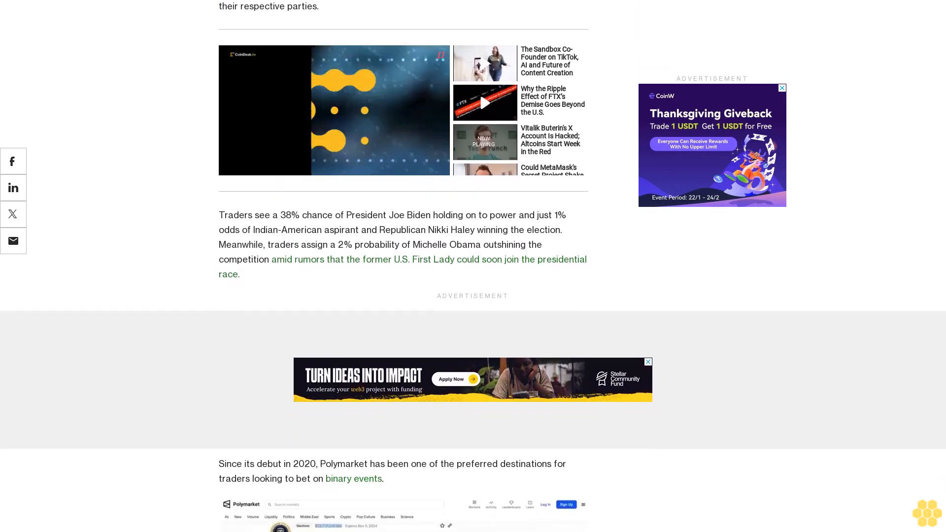
pyautogui.scroll(-3)
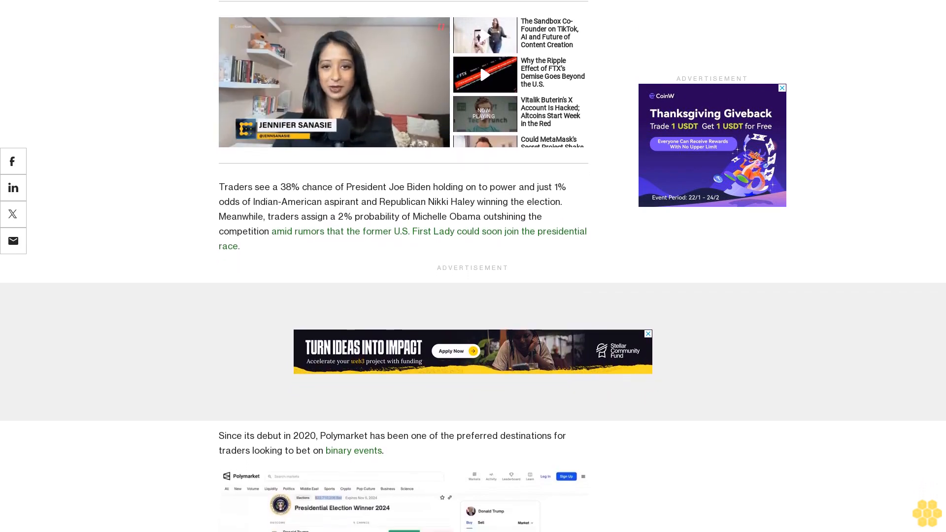
pyautogui.scroll(-3)
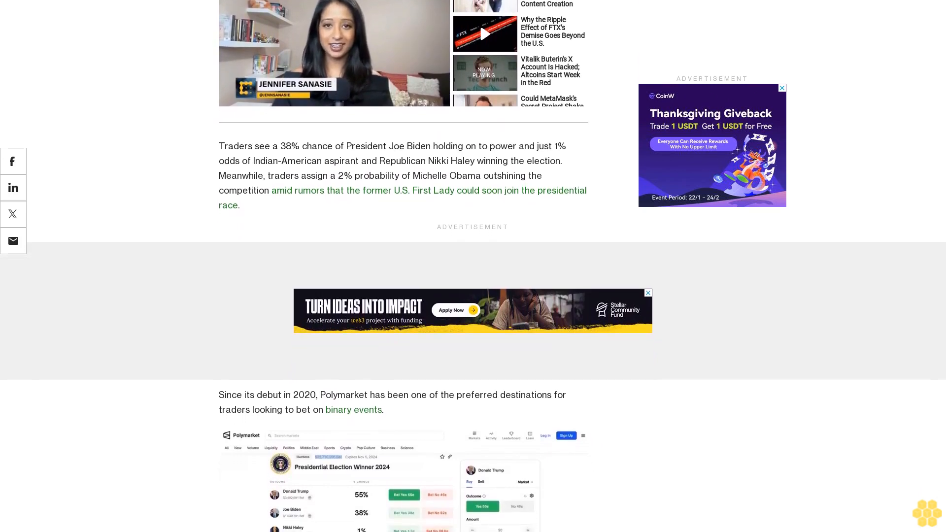
pyautogui.scroll(-3)
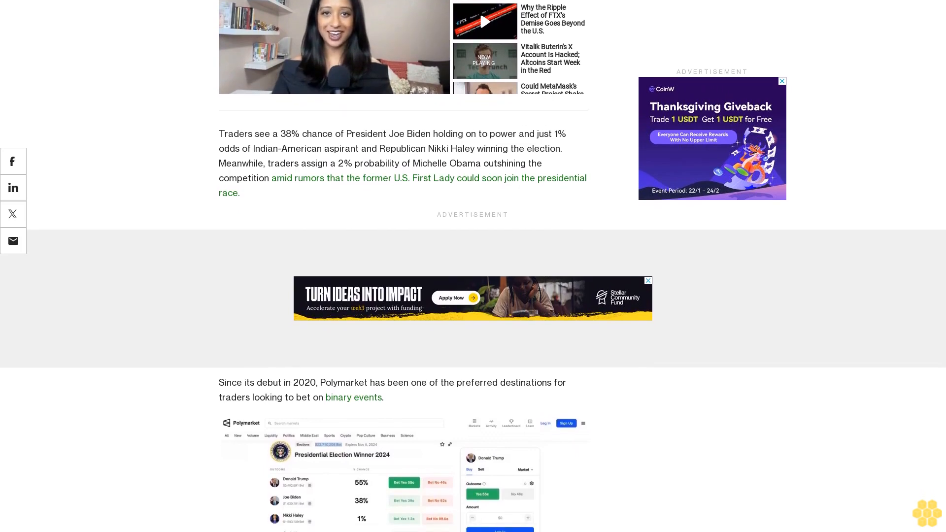